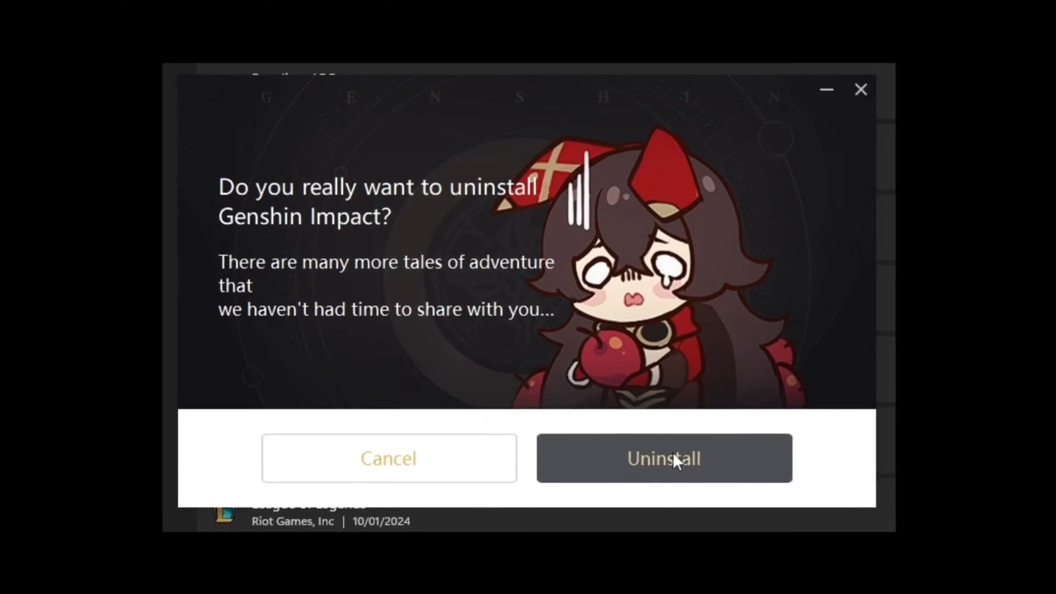
Confirm uninstalling Genshin Impact in the confirmation dialog
left_click(663, 458)
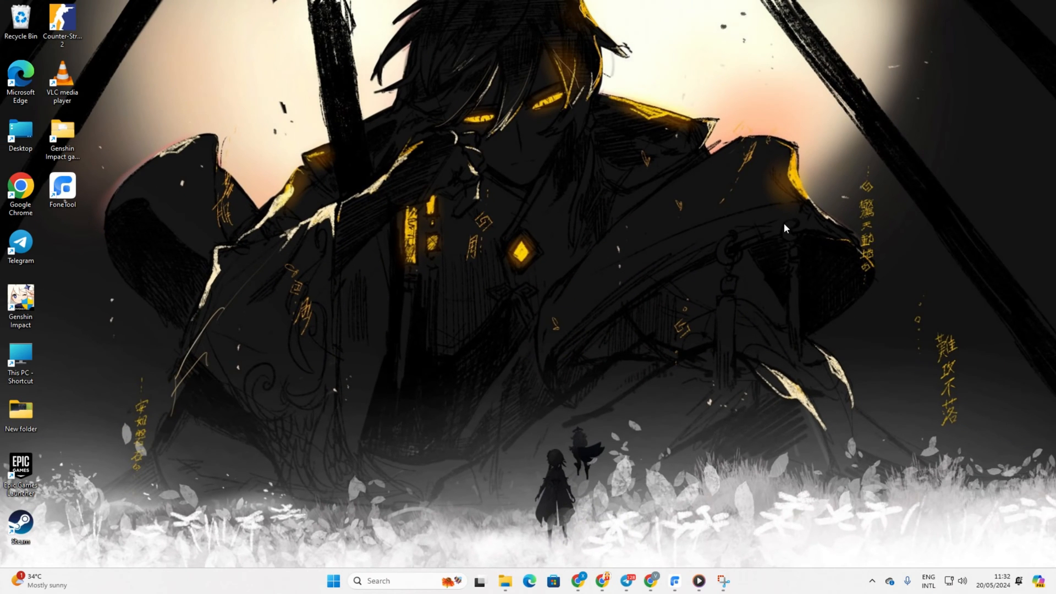
mouse_move(792, 182)
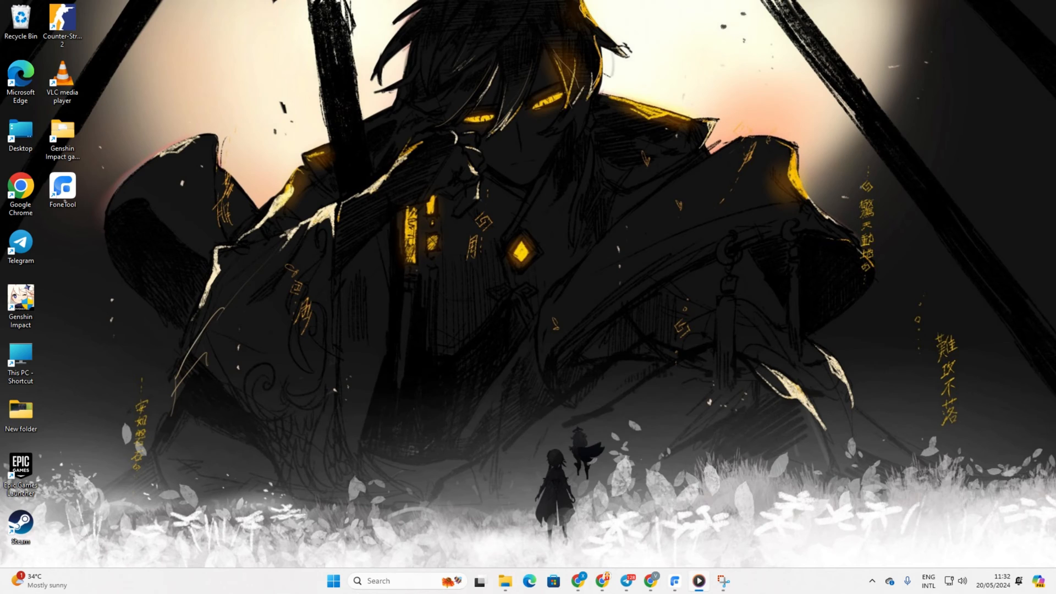
mouse_move(171, 421)
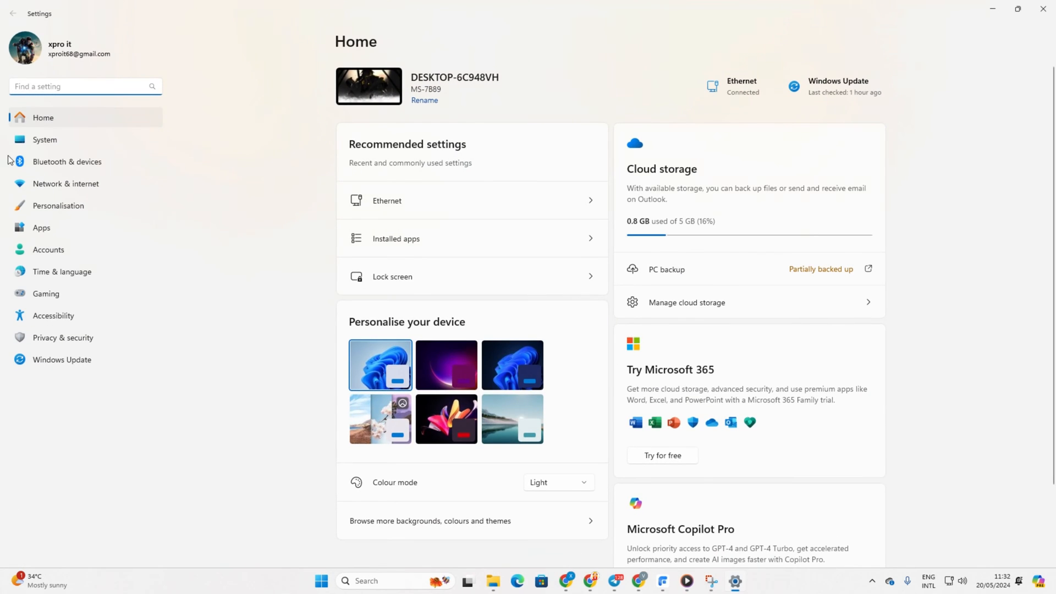
Uninstall Genshin Impact from Apps > Installed apps and confirm the removal
left_click(41, 228)
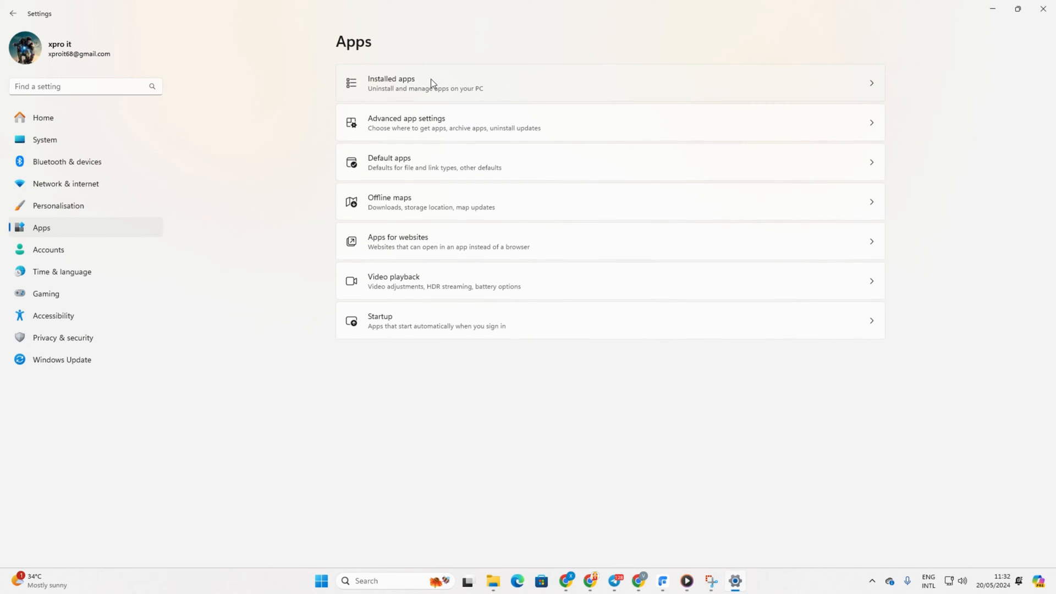
left_click(432, 83)
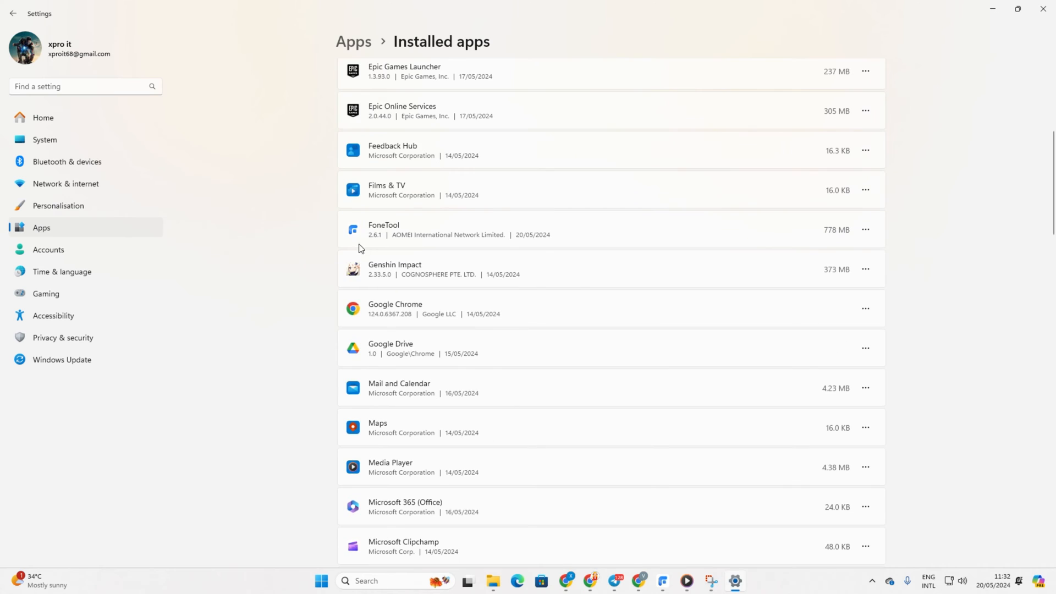
left_click(866, 270)
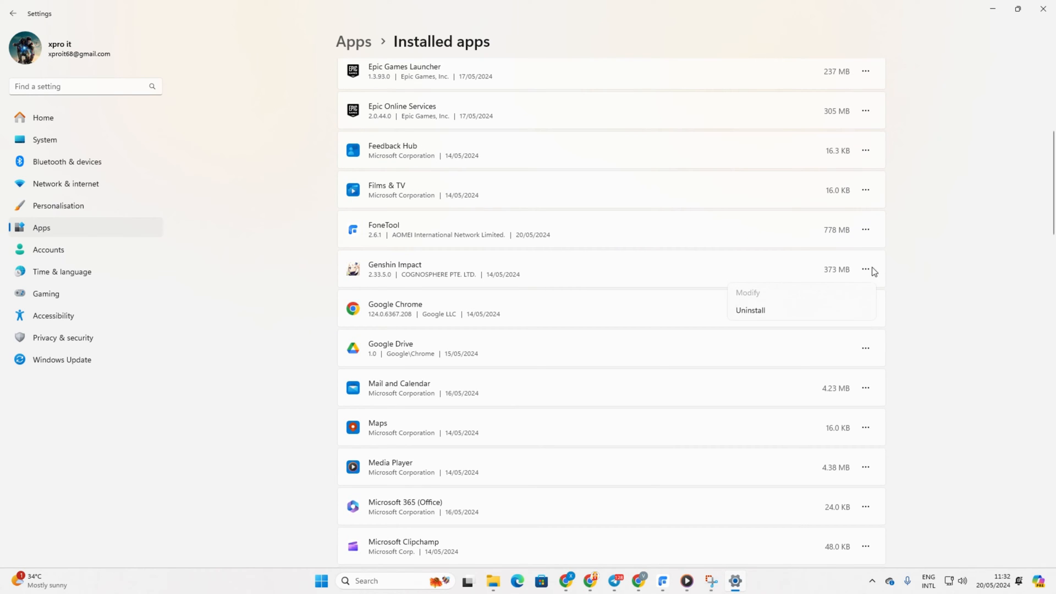
left_click(750, 310)
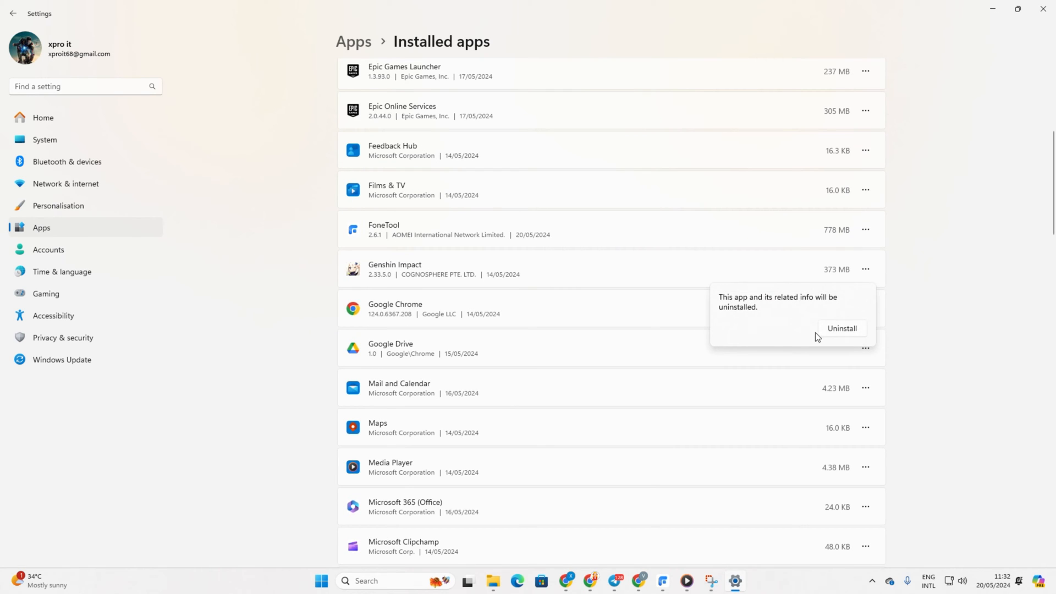
left_click(529, 376)
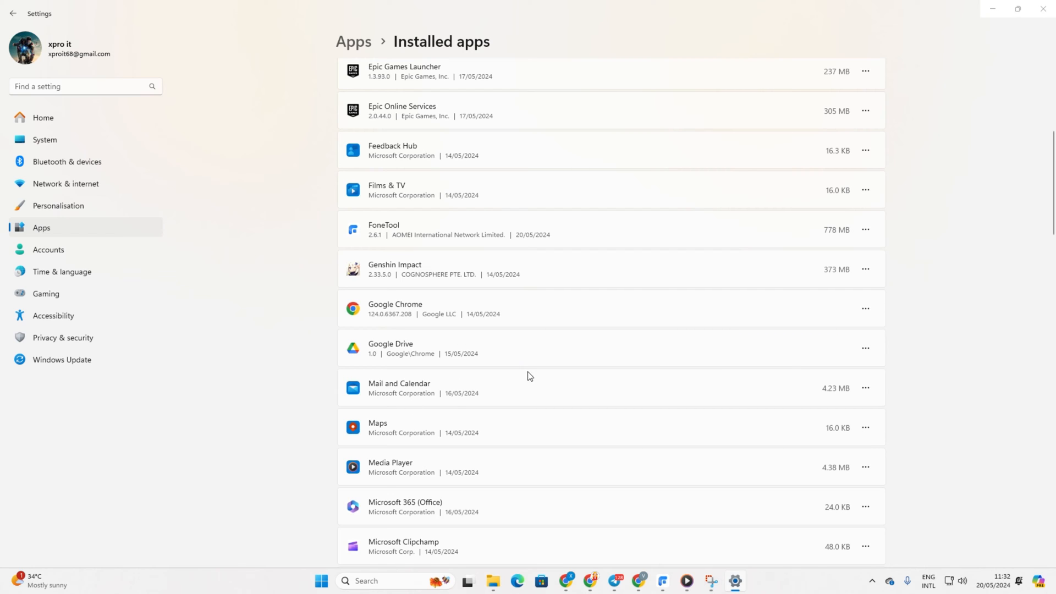
mouse_move(613, 392)
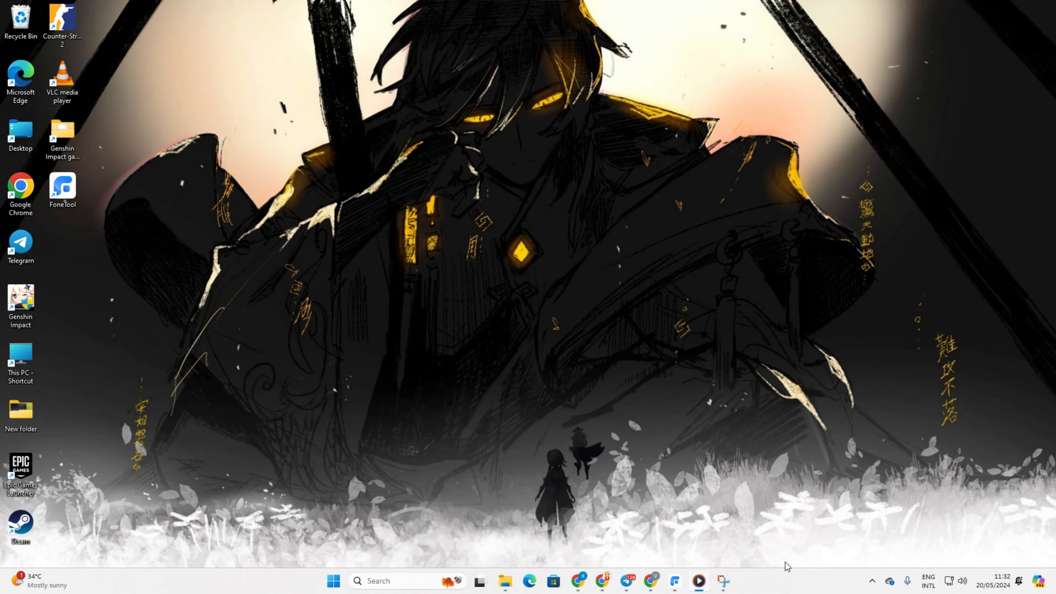
mouse_move(781, 568)
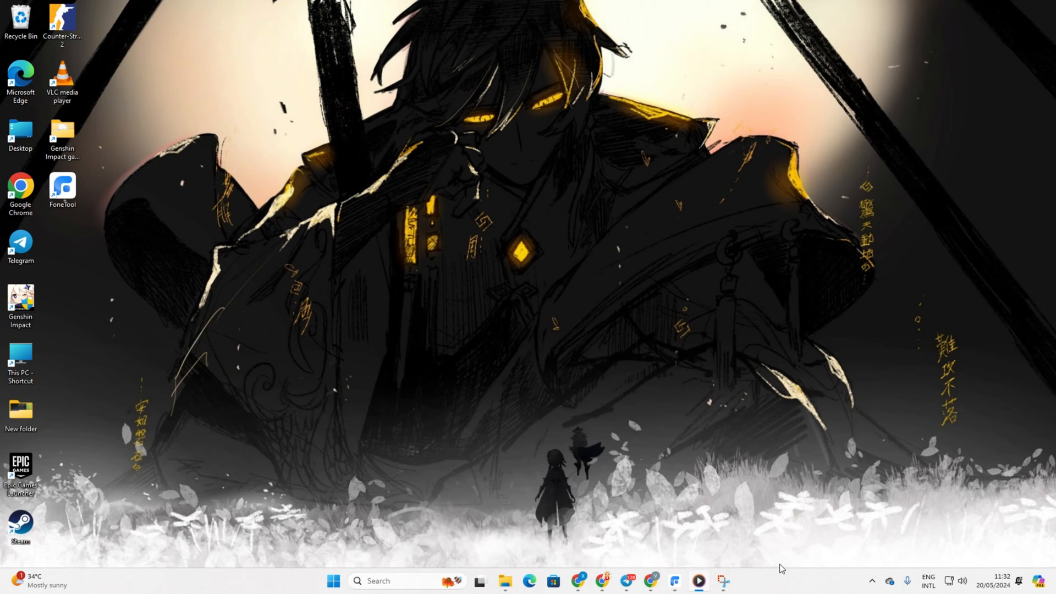
mouse_move(627, 558)
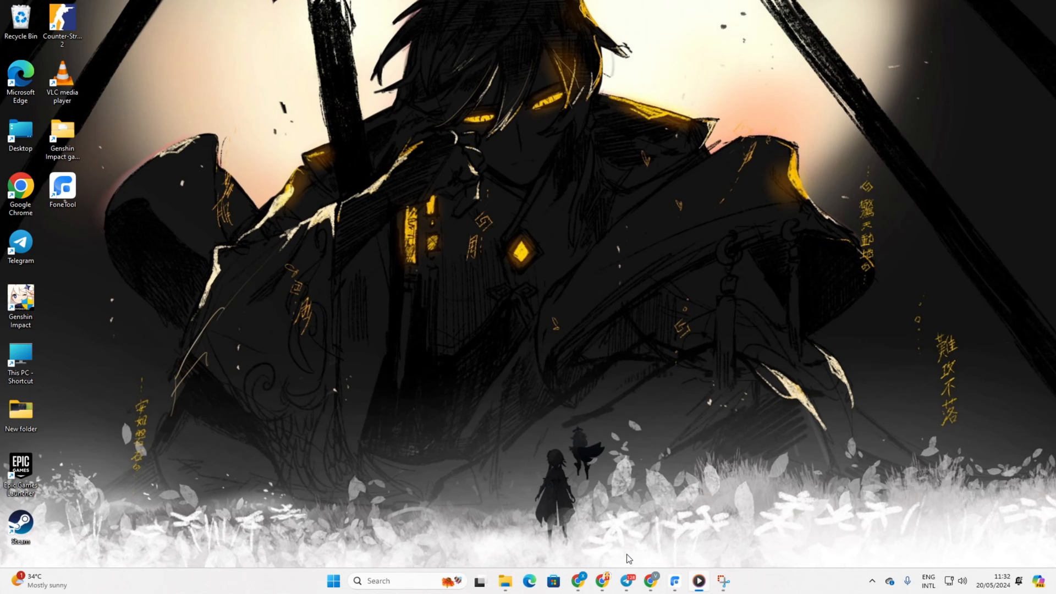
mouse_move(617, 559)
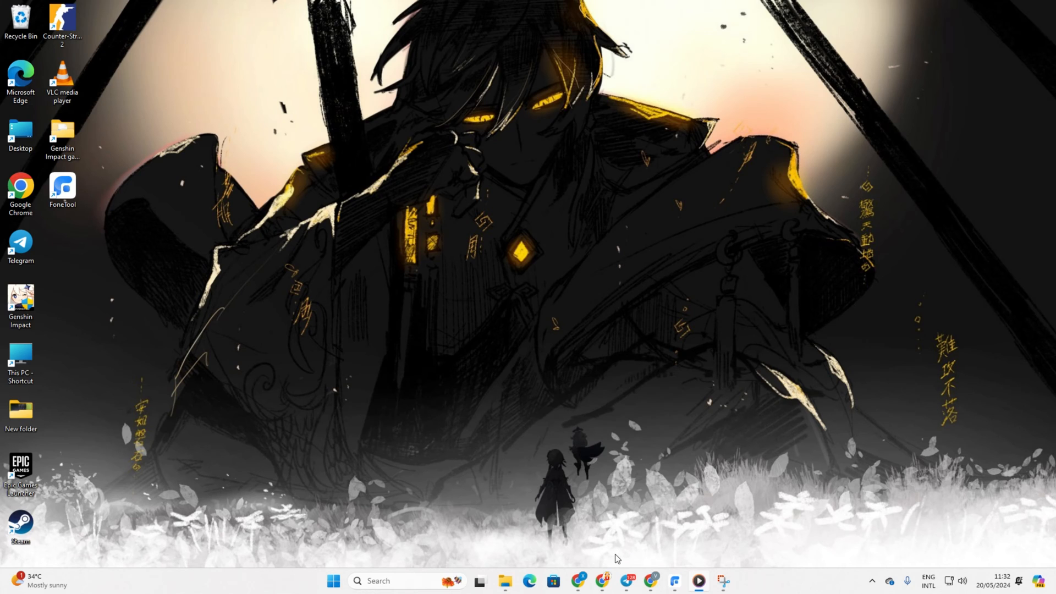
mouse_move(607, 560)
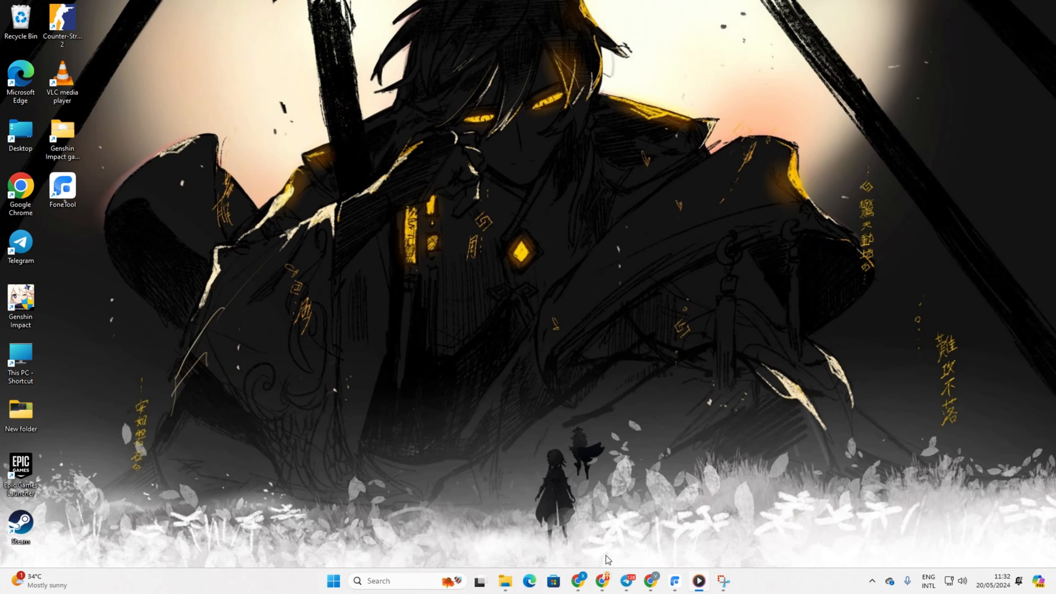
mouse_move(507, 112)
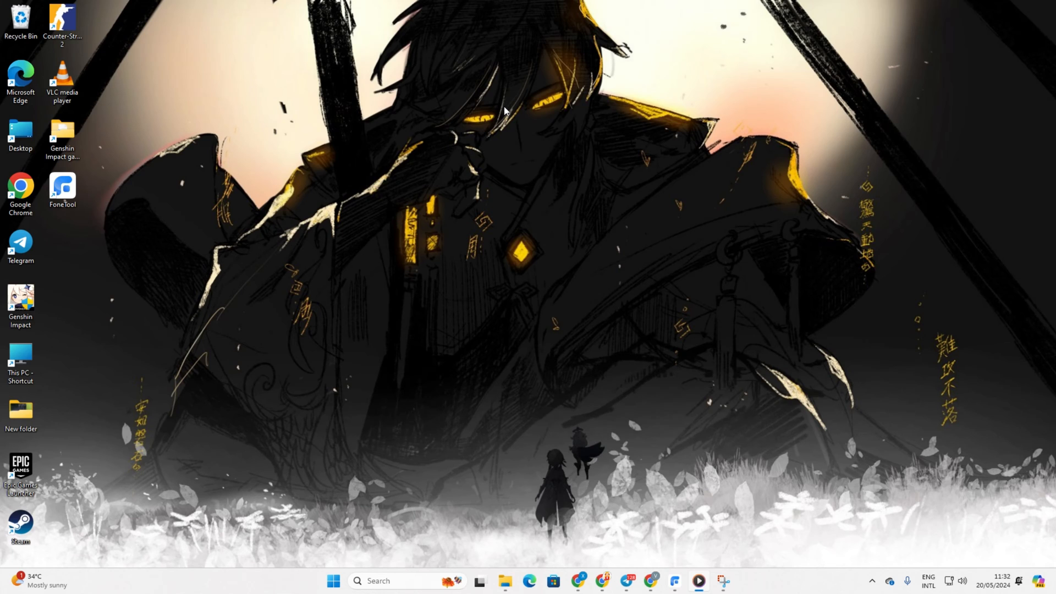
mouse_move(510, 108)
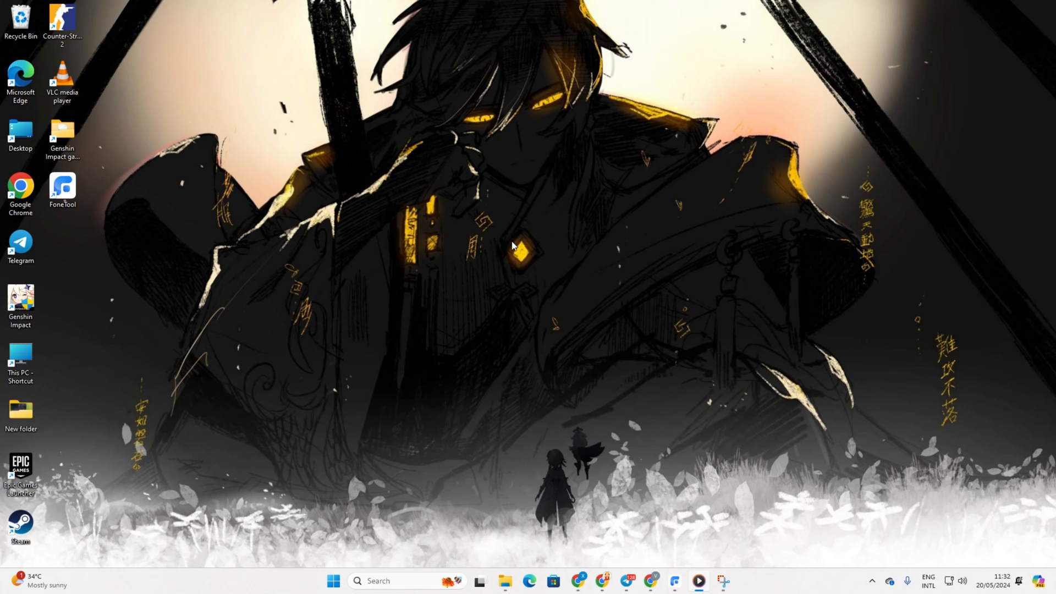
mouse_move(510, 247)
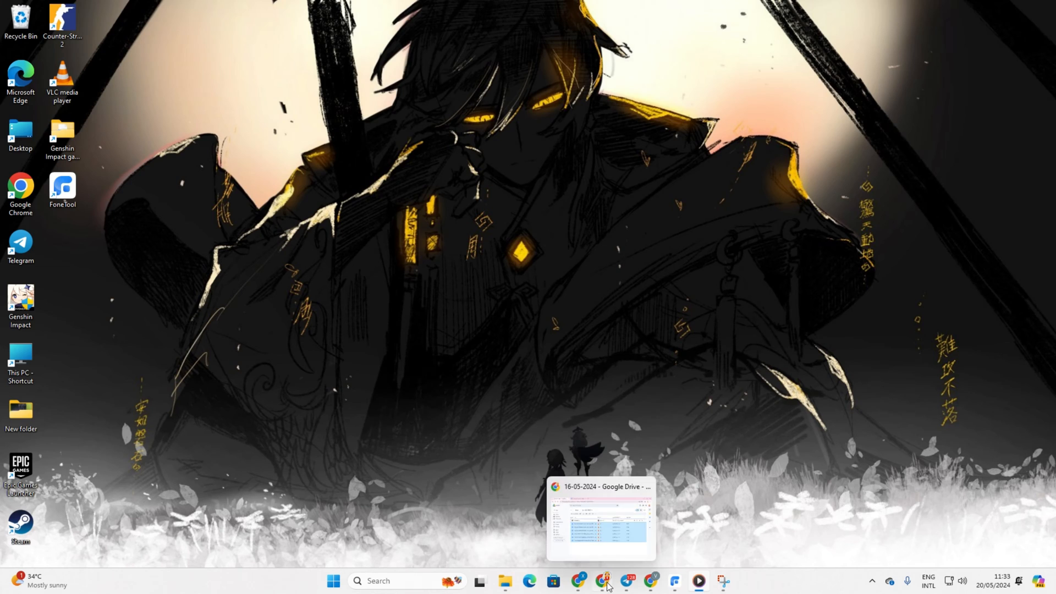
Switch to Chrome and scroll the 'iobit uninstaller' Google search results
left_click(603, 581)
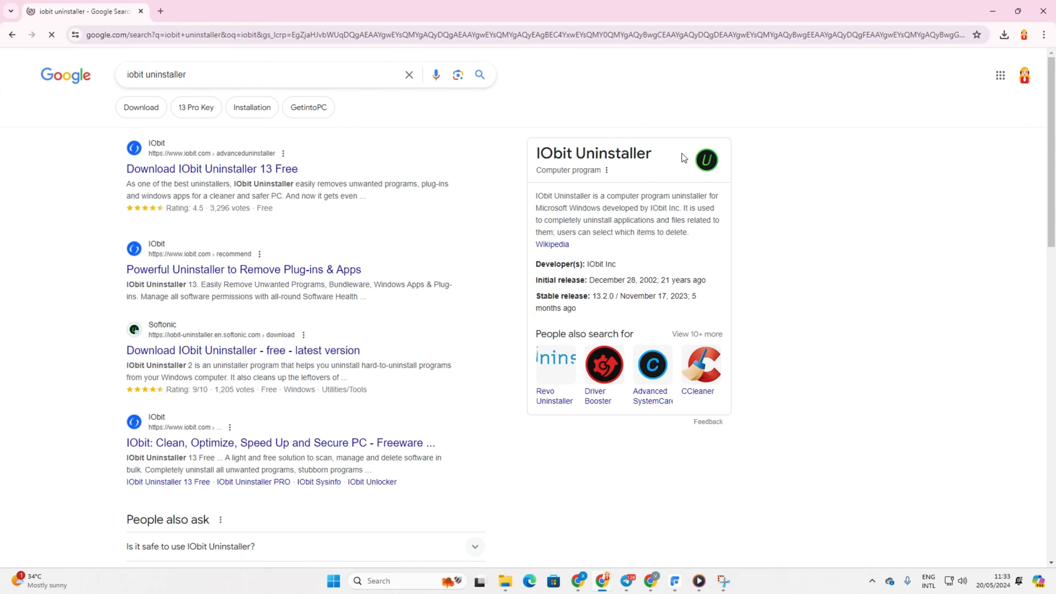
scroll("down", 3)
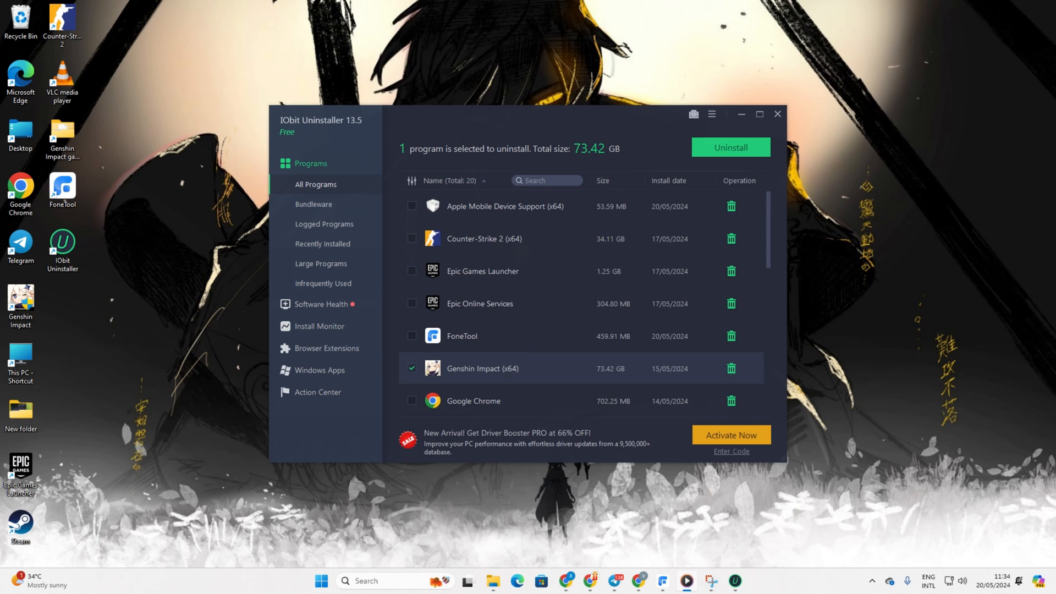
Uninstall Genshin Impact with 'Create a restore point' and 'Automatically remove residual files' ticked
left_click(730, 146)
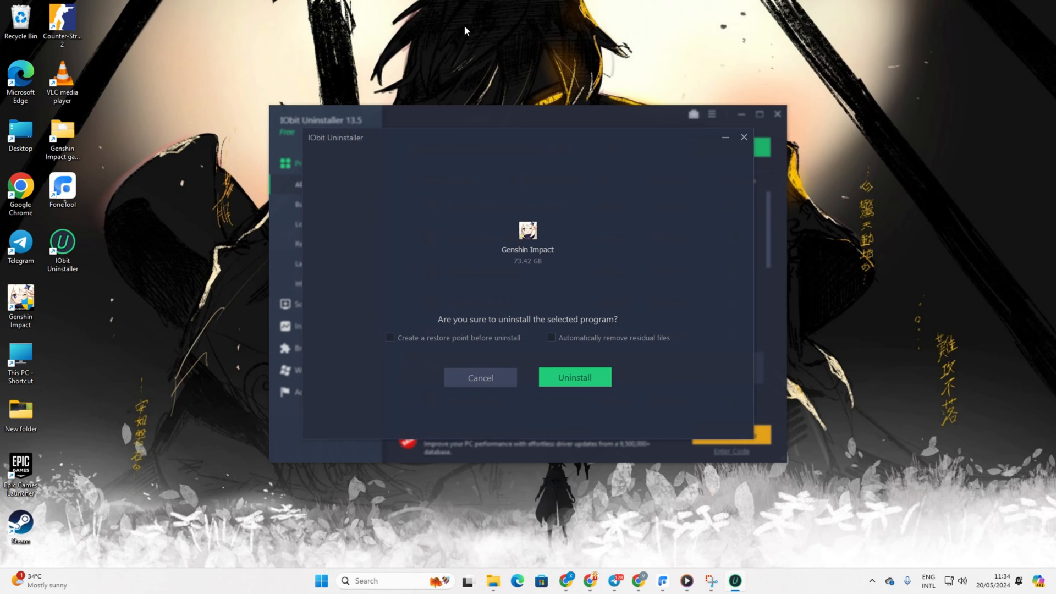
mouse_move(411, 399)
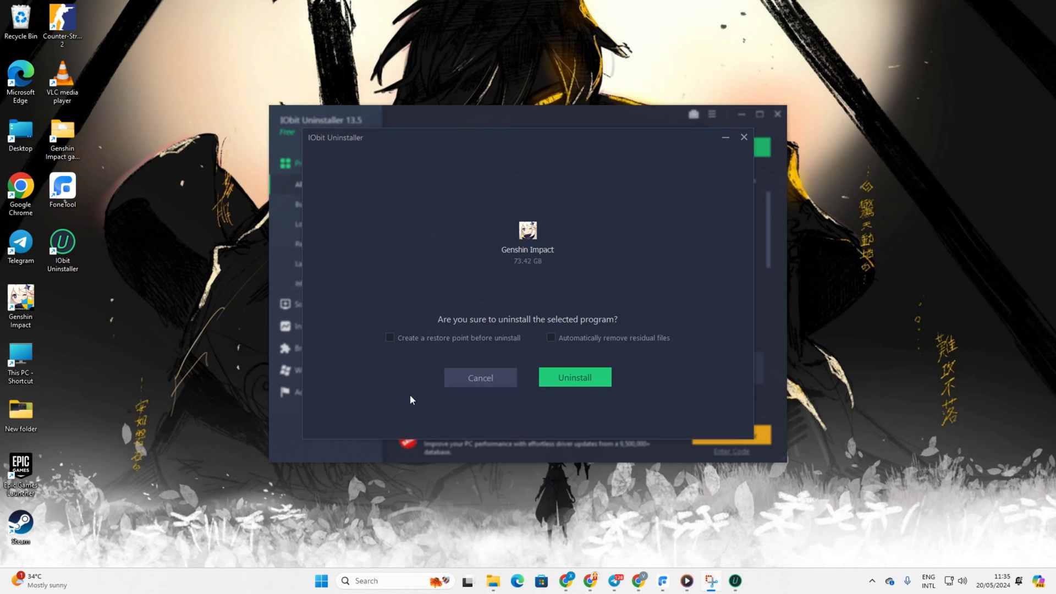
left_click(389, 337)
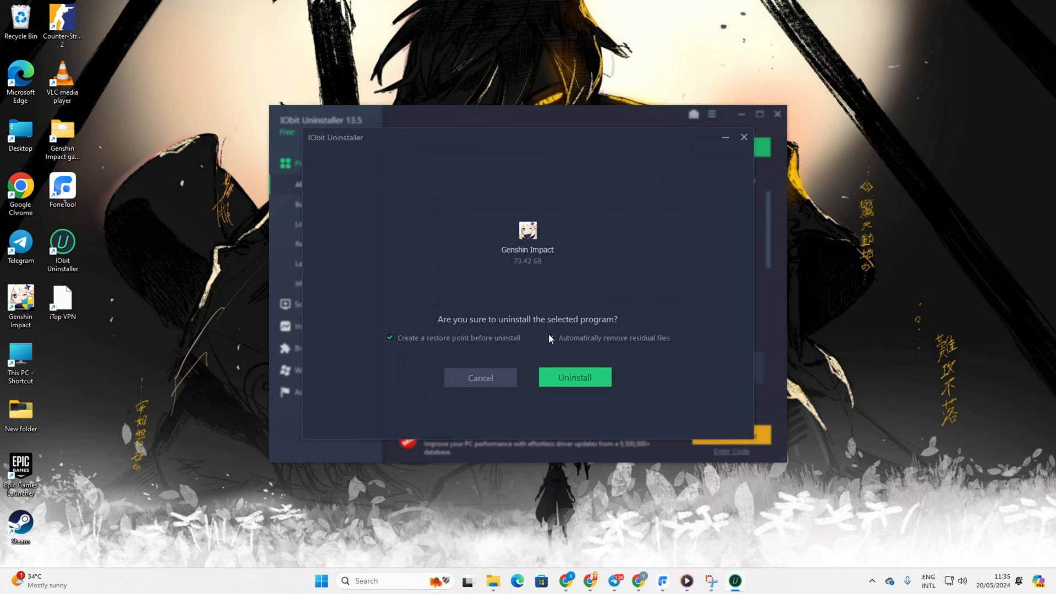
left_click(551, 337)
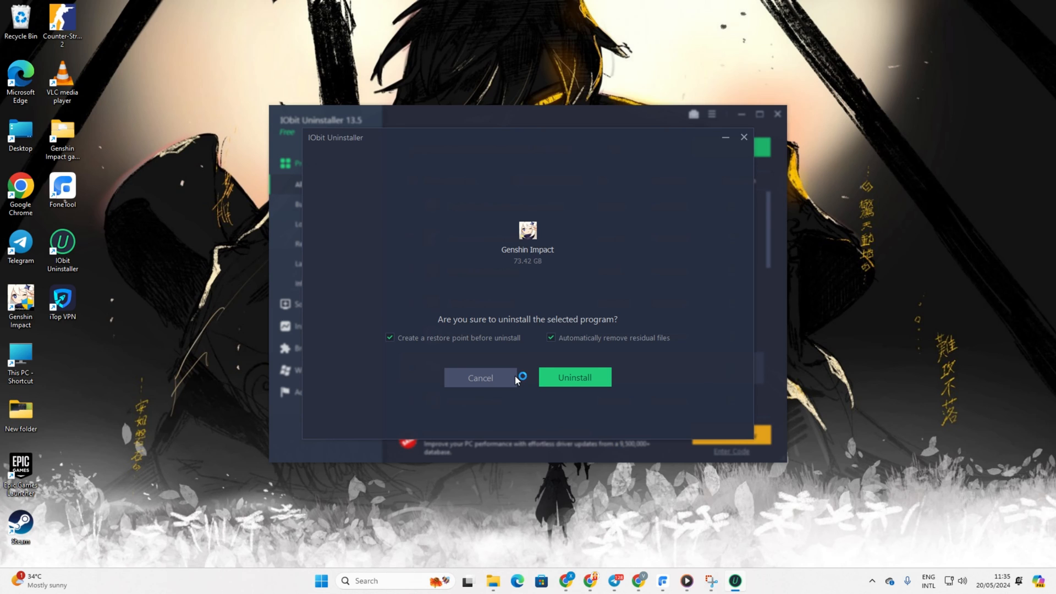
mouse_move(464, 54)
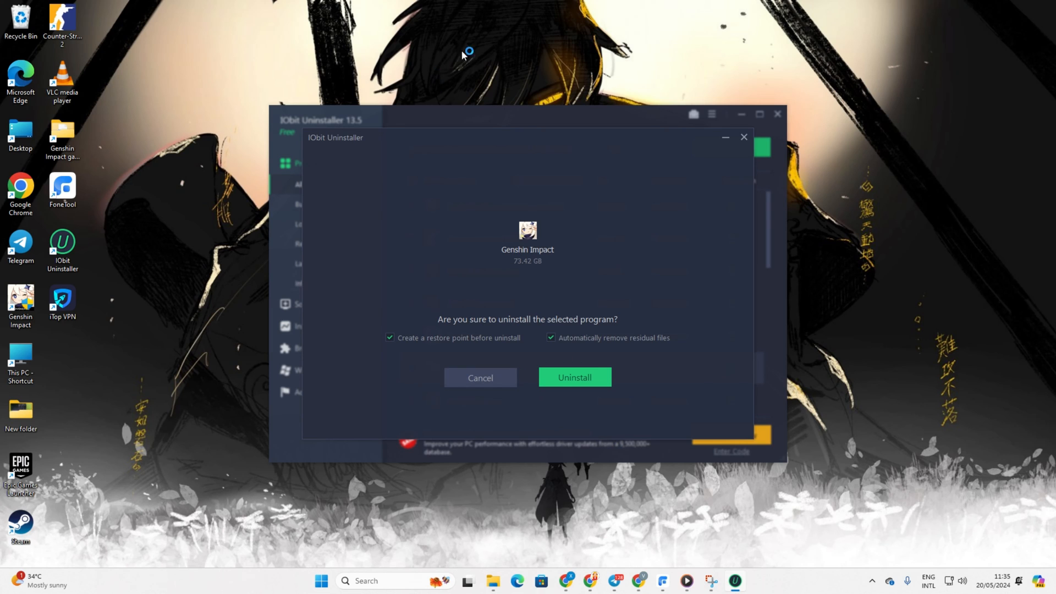